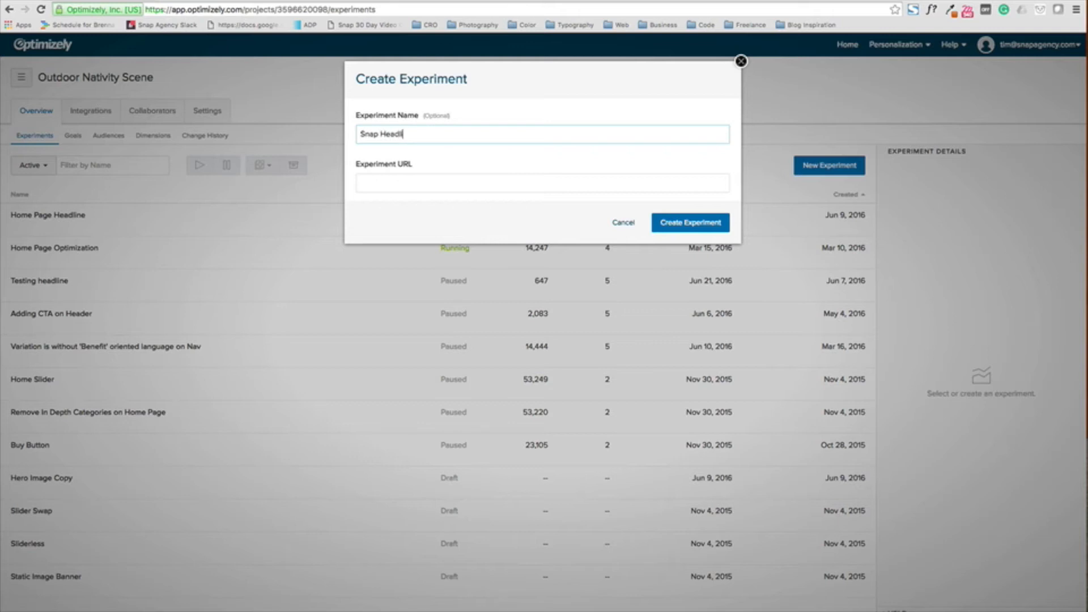
Start a new experiment named 'Snap Headline' in the Outdoor Nativity Scene project.
{"action": "left_click", "coordinate": [689, 222]}
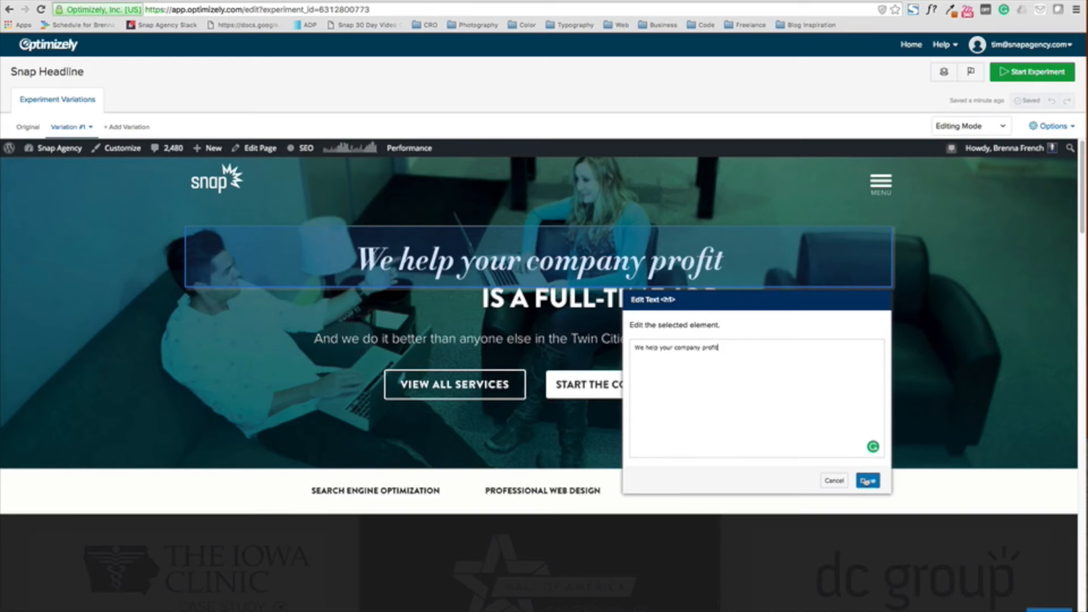
Confirm the headline text 'We help your company profit' in the Edit Text box.
{"action": "left_click", "coordinate": [867, 481]}
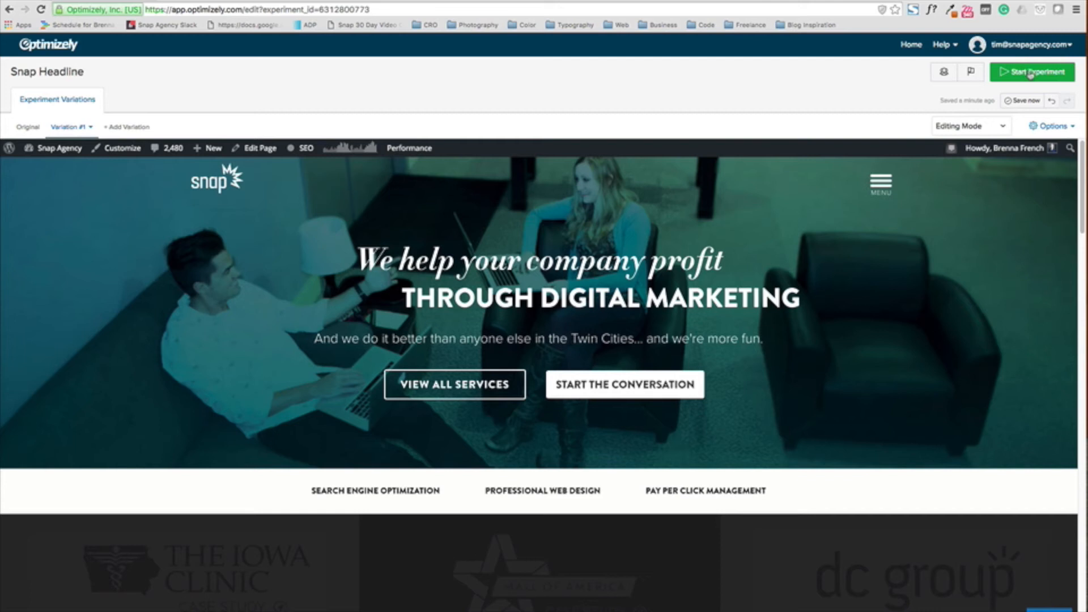
Launch the Snap Headline experiment with the rewritten Variation #1 headline.
{"action": "left_click", "coordinate": [1031, 71]}
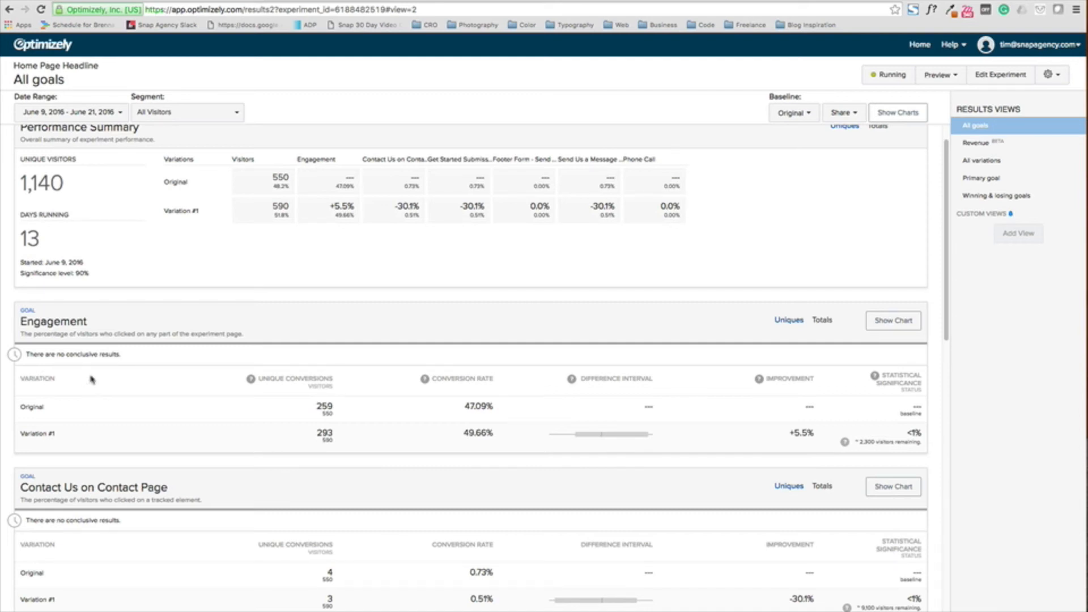